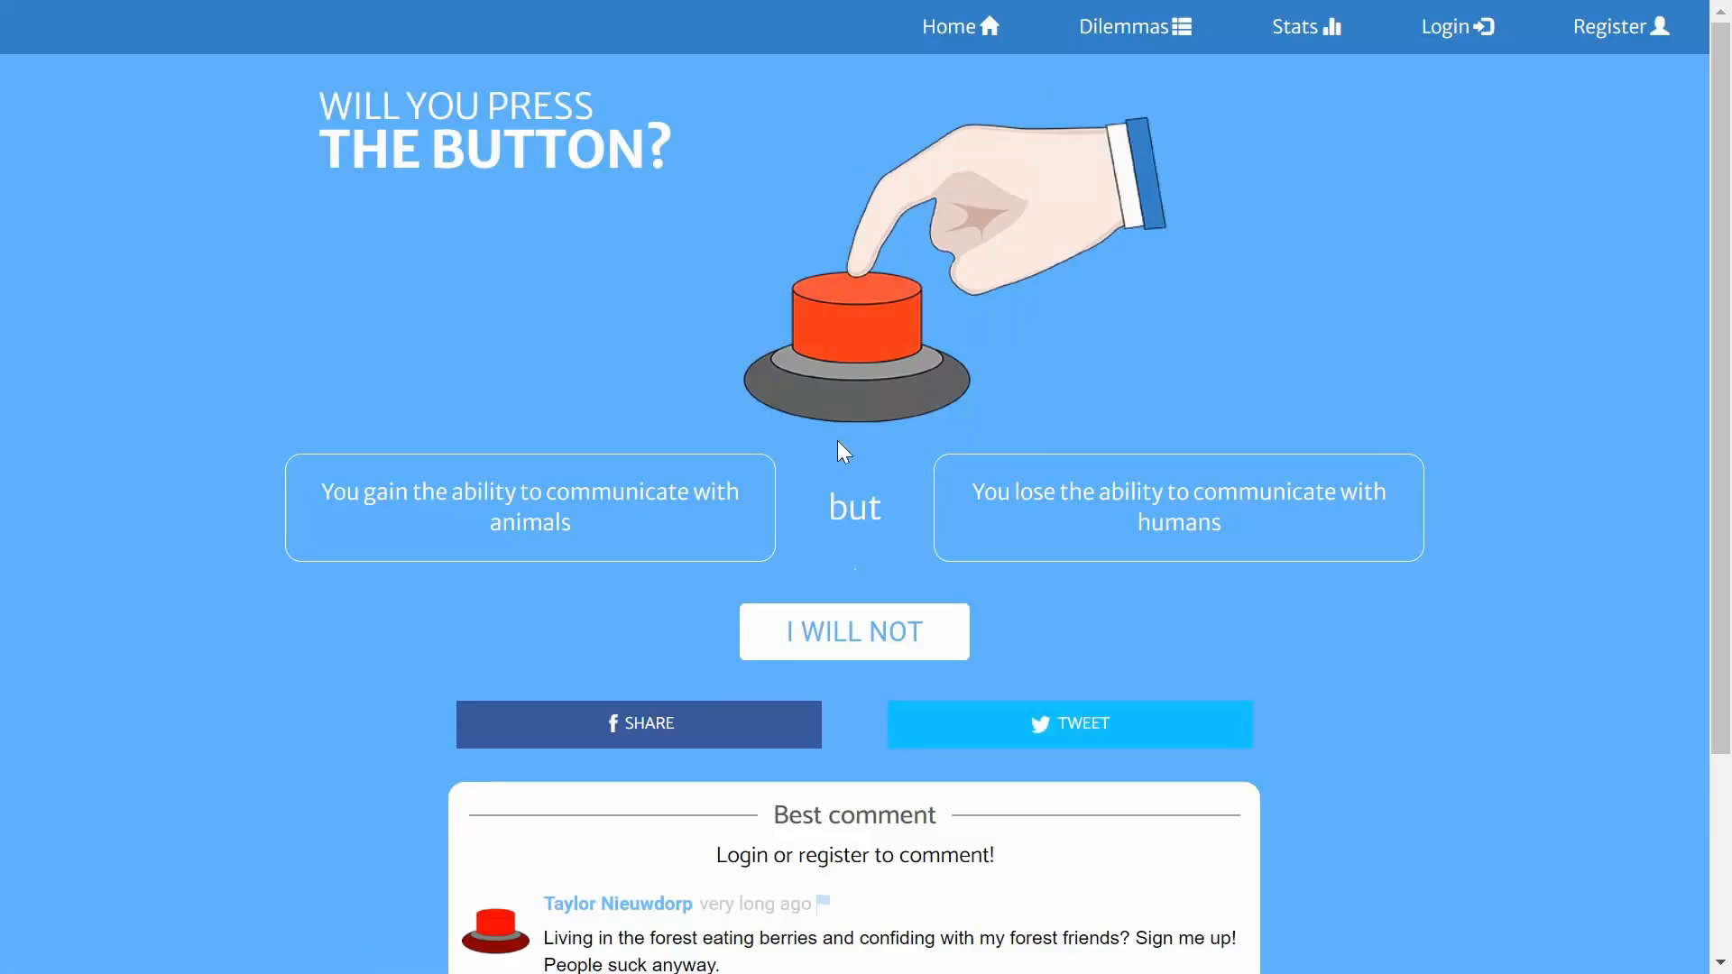
pyautogui.moveTo(849, 363)
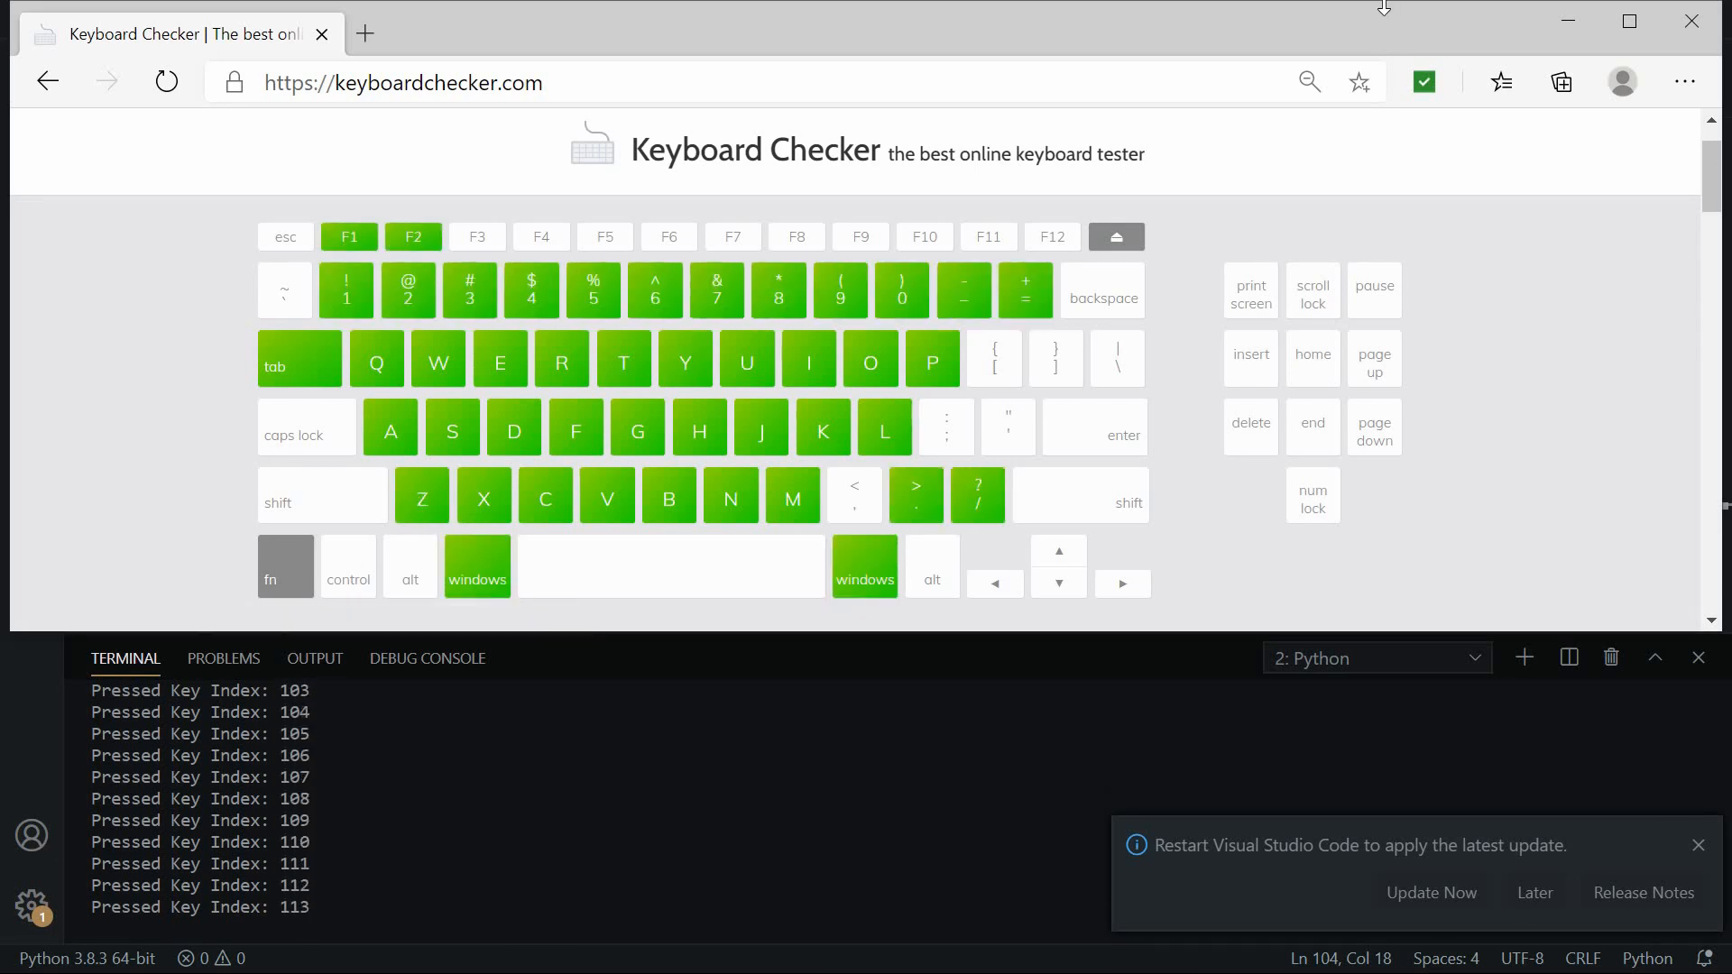
# Step: Register F12 on the tester so the last-key readout shows F12
pyautogui.press('F12')
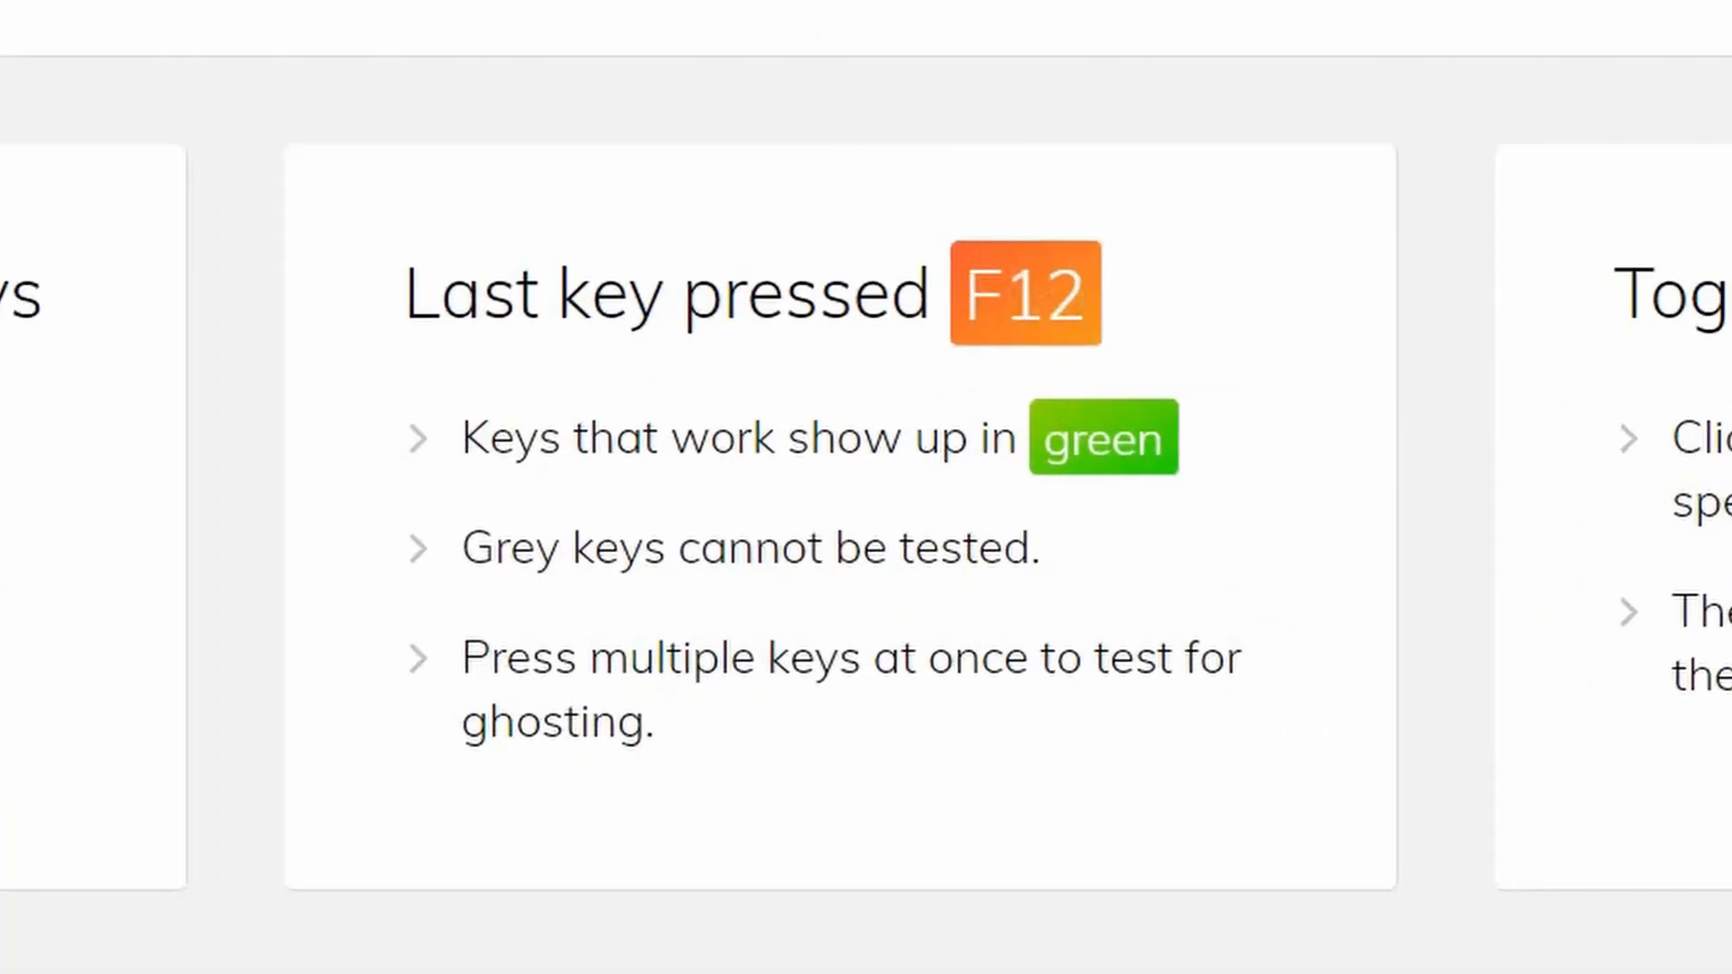
# Step: Step the last-key readout through F16 and F20 up to F24
pyautogui.press('F16')
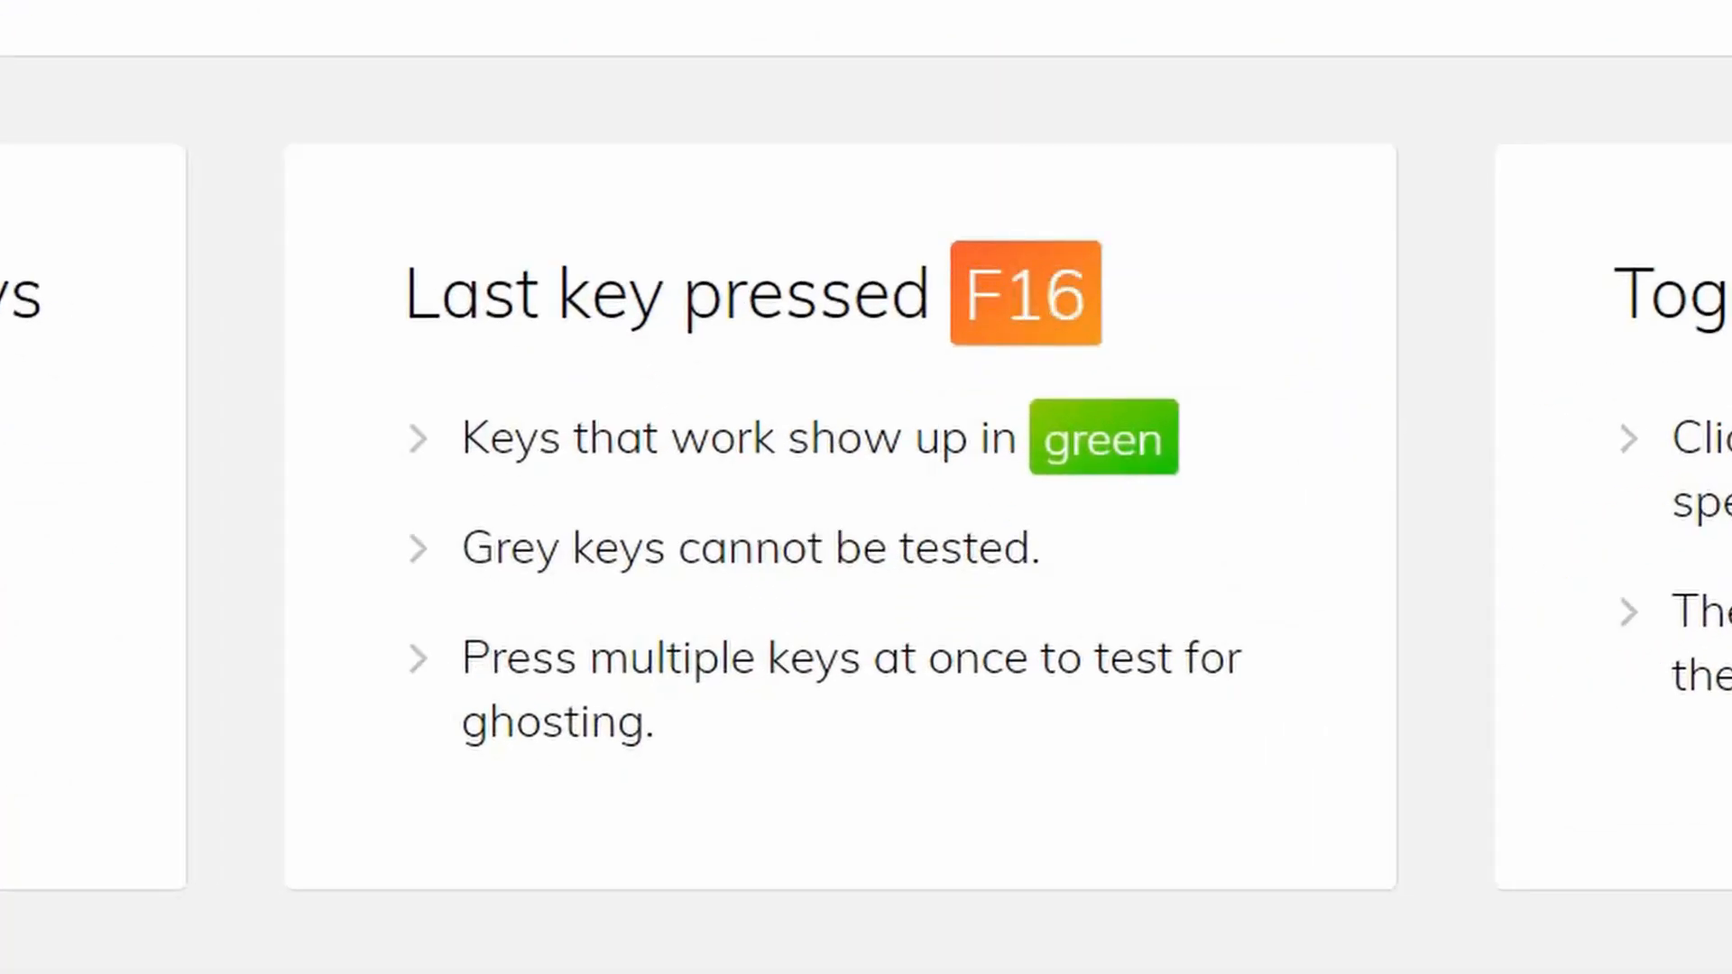
pyautogui.press('F20')
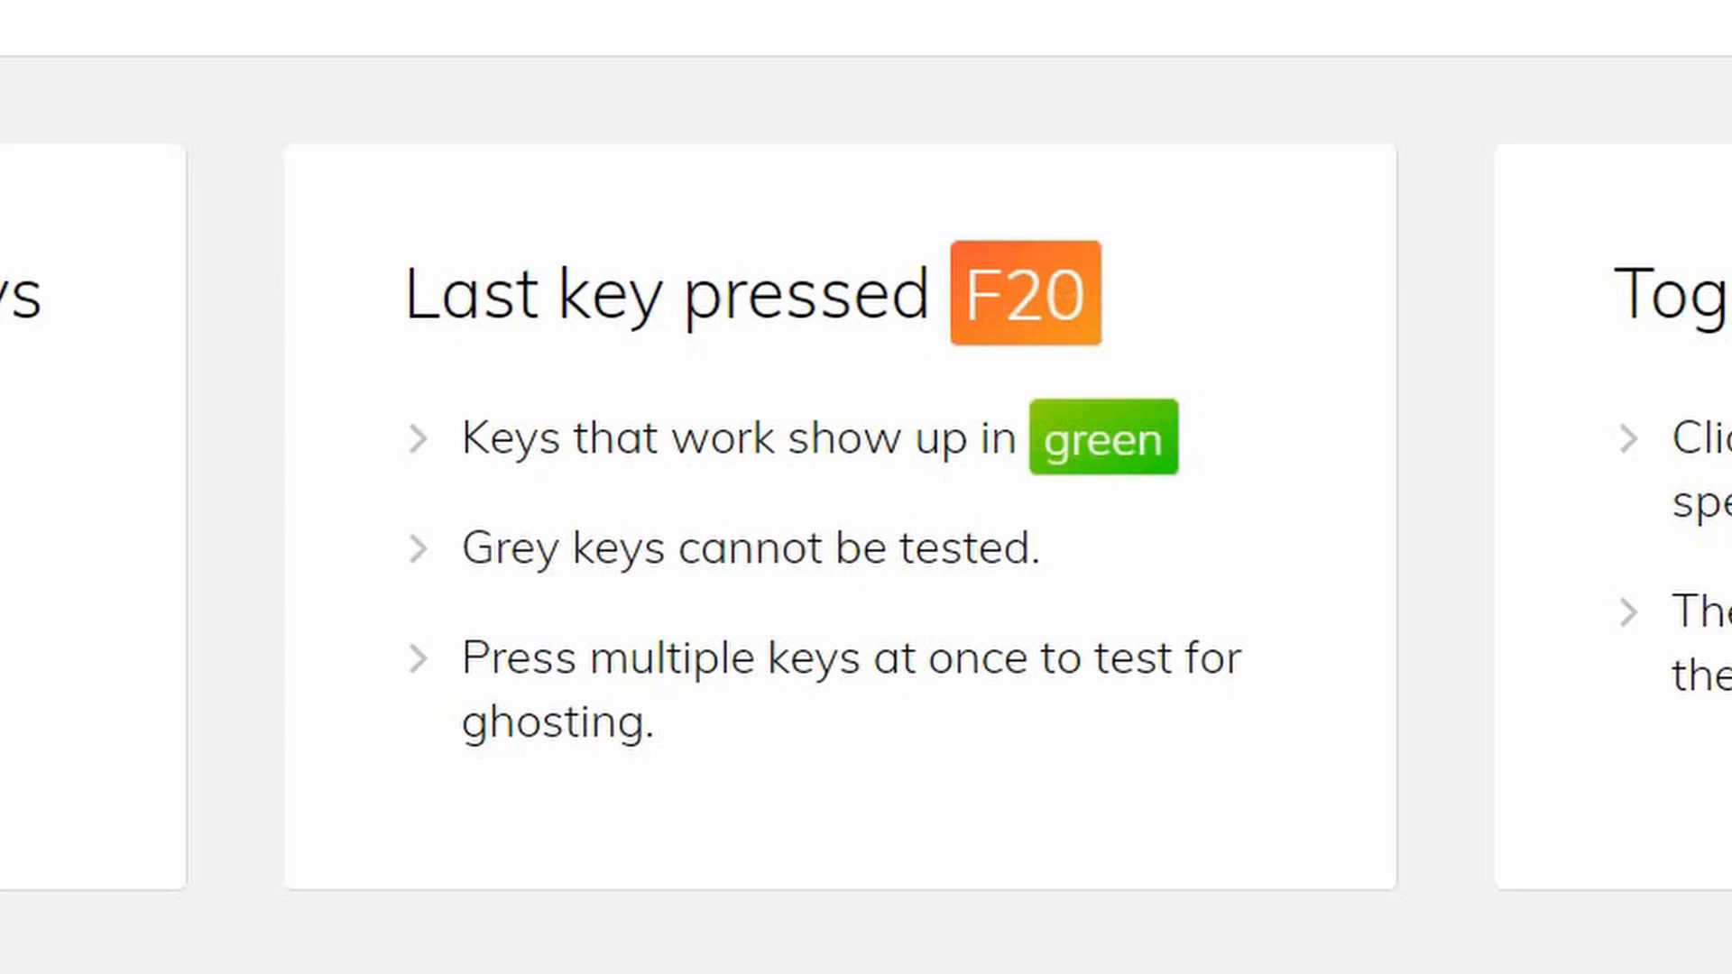
pyautogui.press('F24')
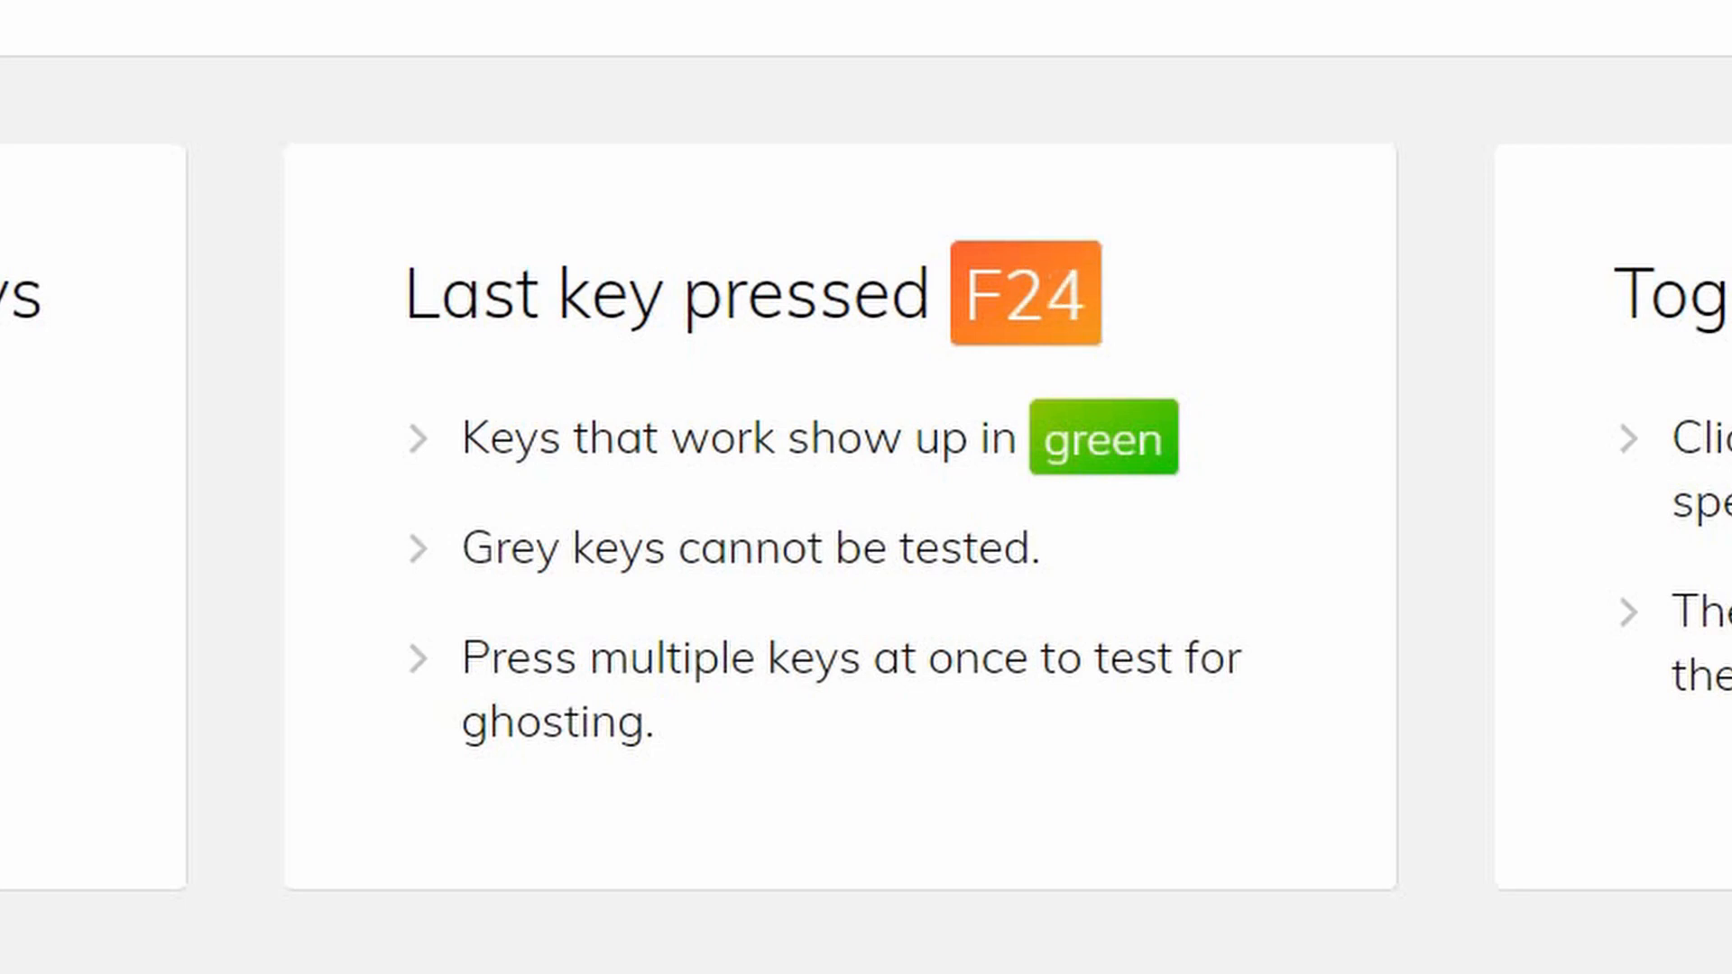